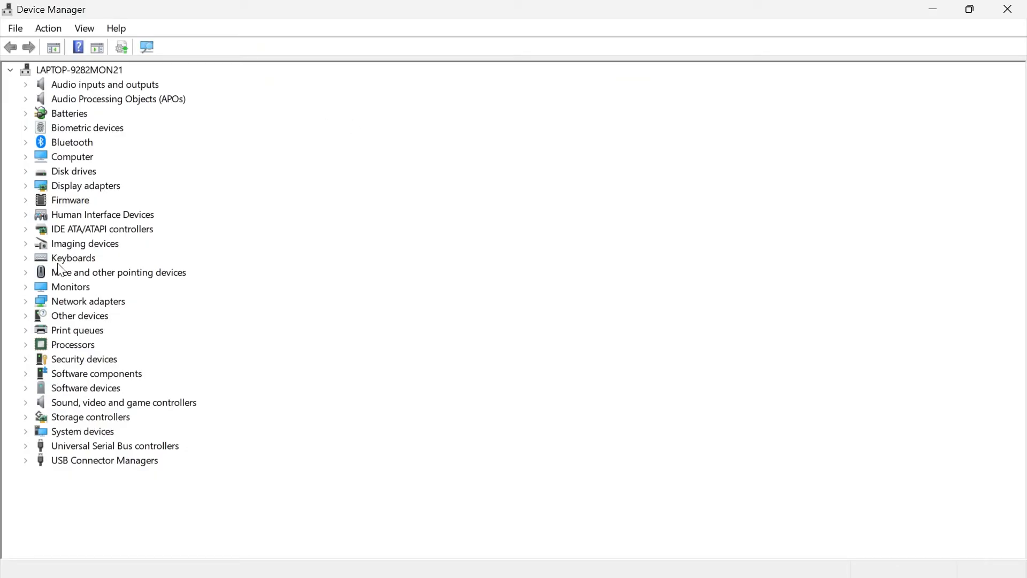
pyautogui.moveTo(34, 278)
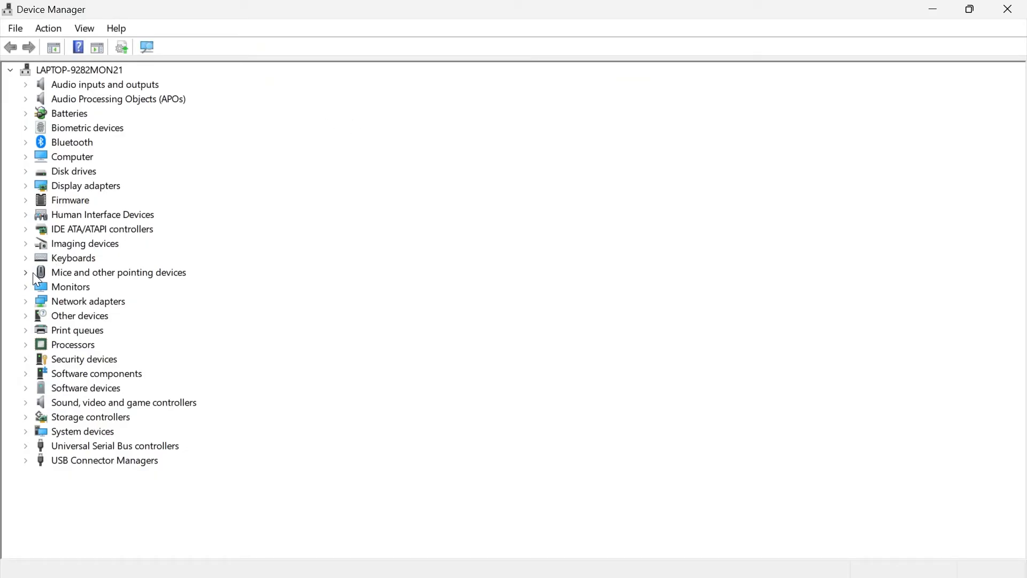
# Expand Mice and other pointing devices to list the Razer DeathAdder V2.
pyautogui.click(26, 272)
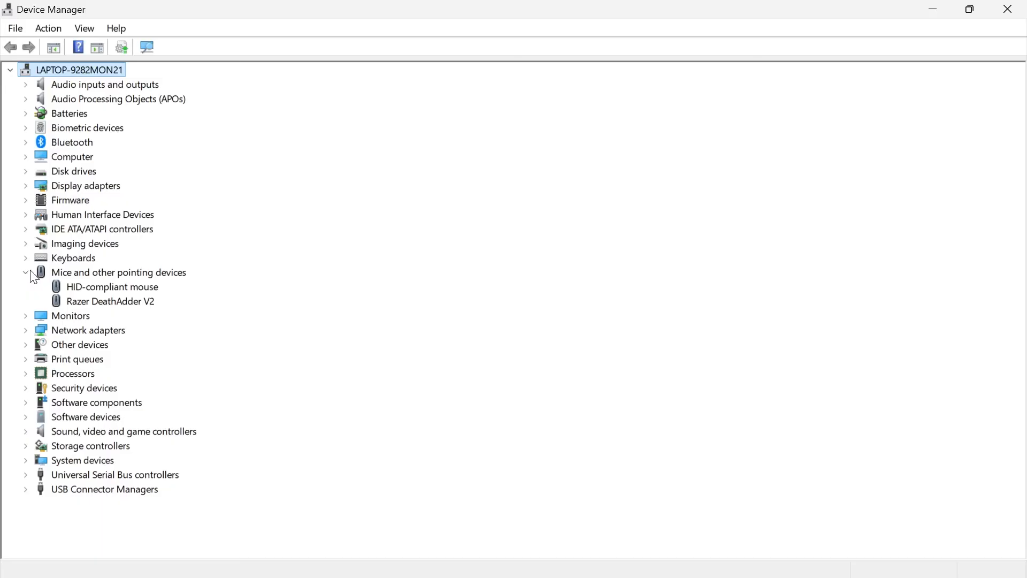
# Search automatically for a Razer DeathAdder V2 driver; best driver already installed, result dismissed.
pyautogui.rightClick(110, 301)
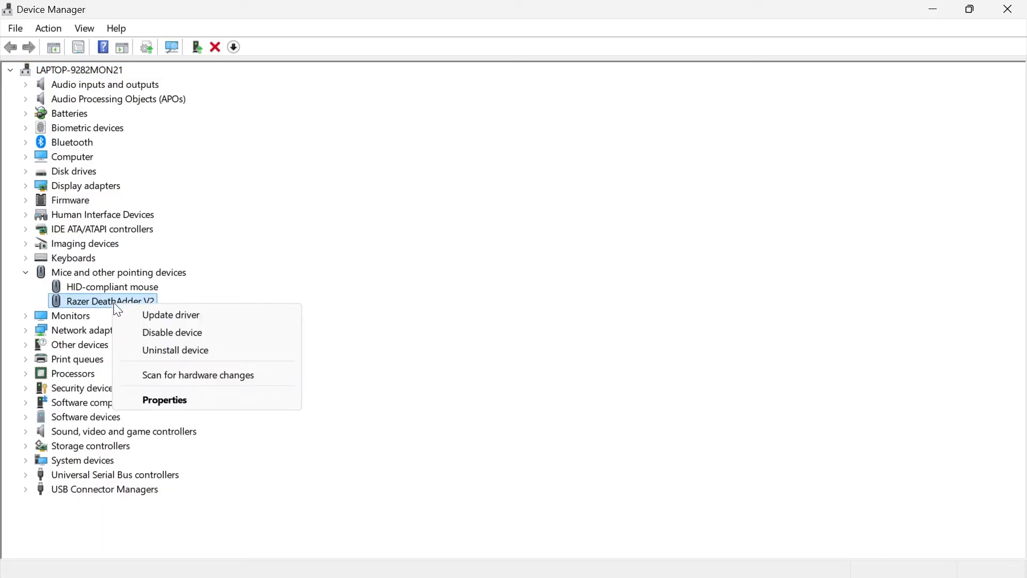
pyautogui.click(171, 314)
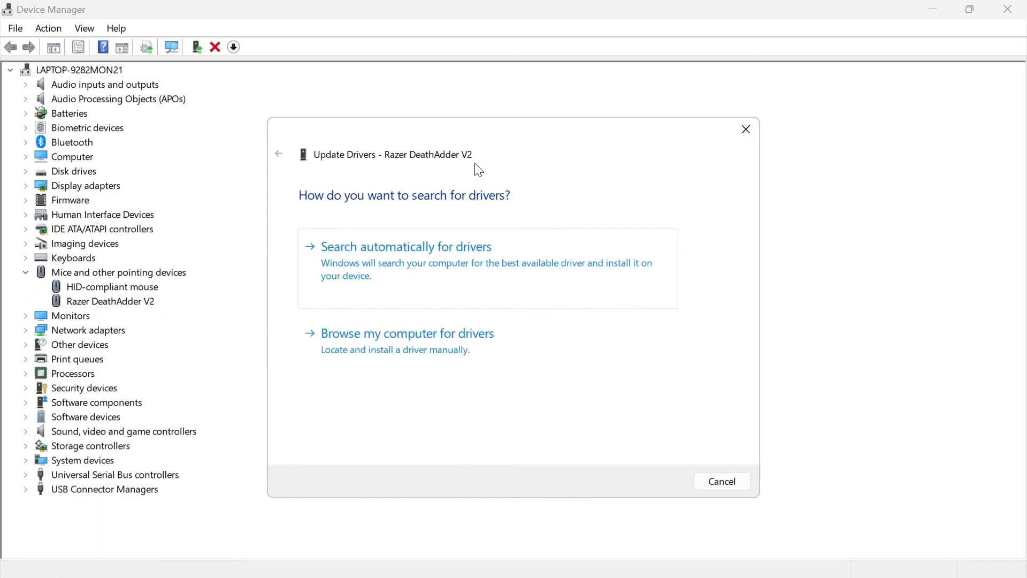
pyautogui.moveTo(405, 264)
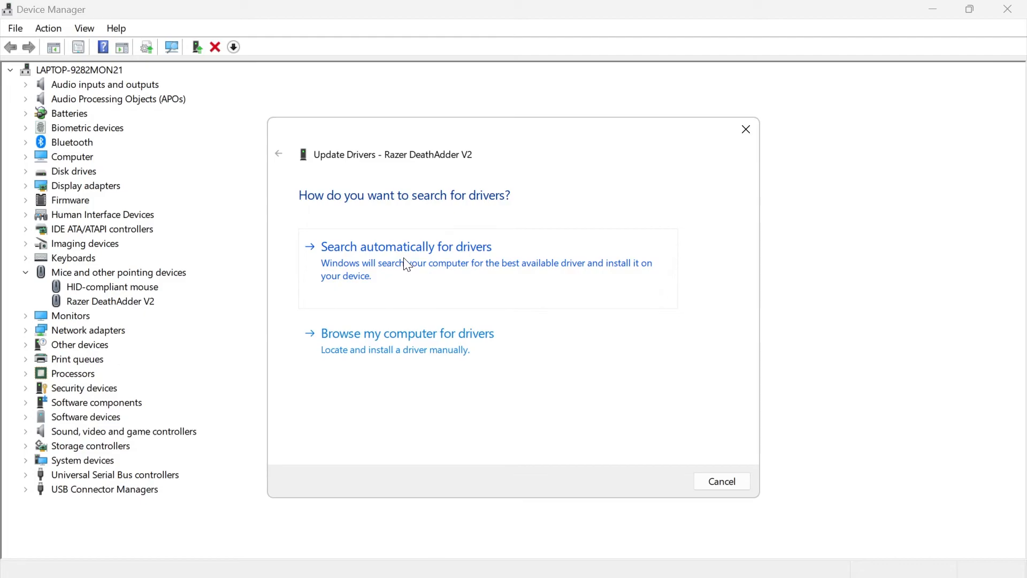
pyautogui.click(407, 246)
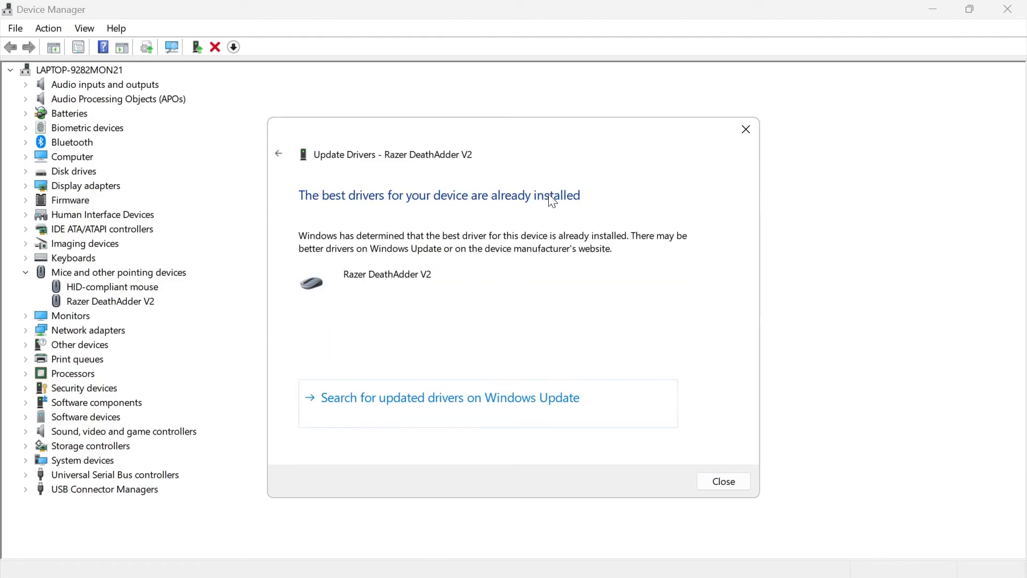
pyautogui.moveTo(373, 210)
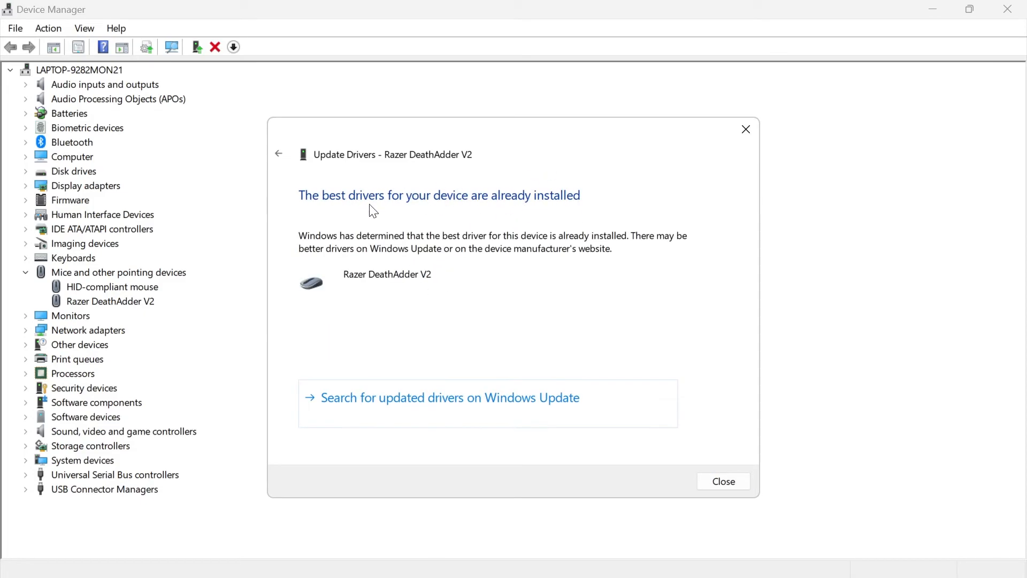
pyautogui.moveTo(479, 213)
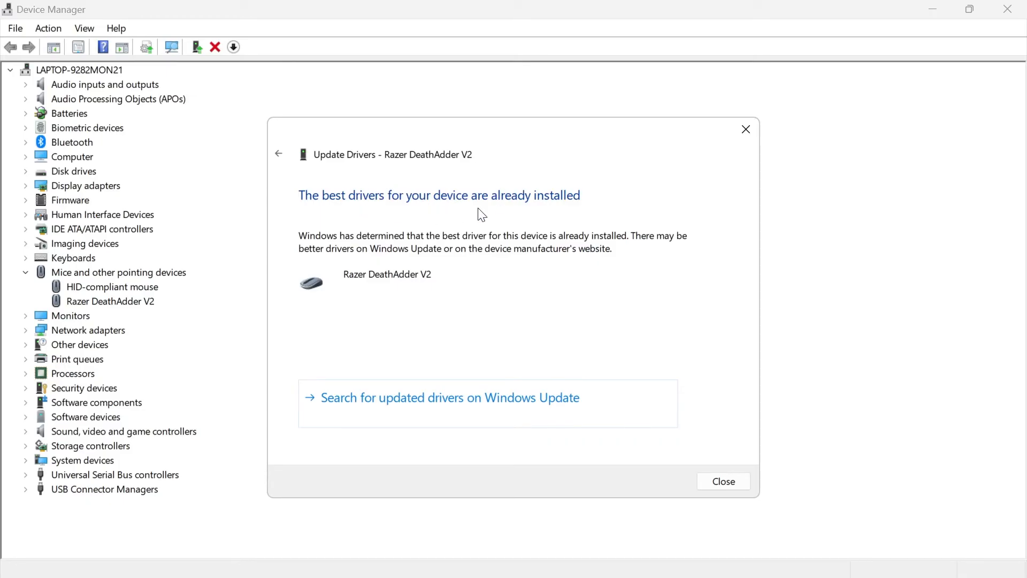
pyautogui.click(722, 481)
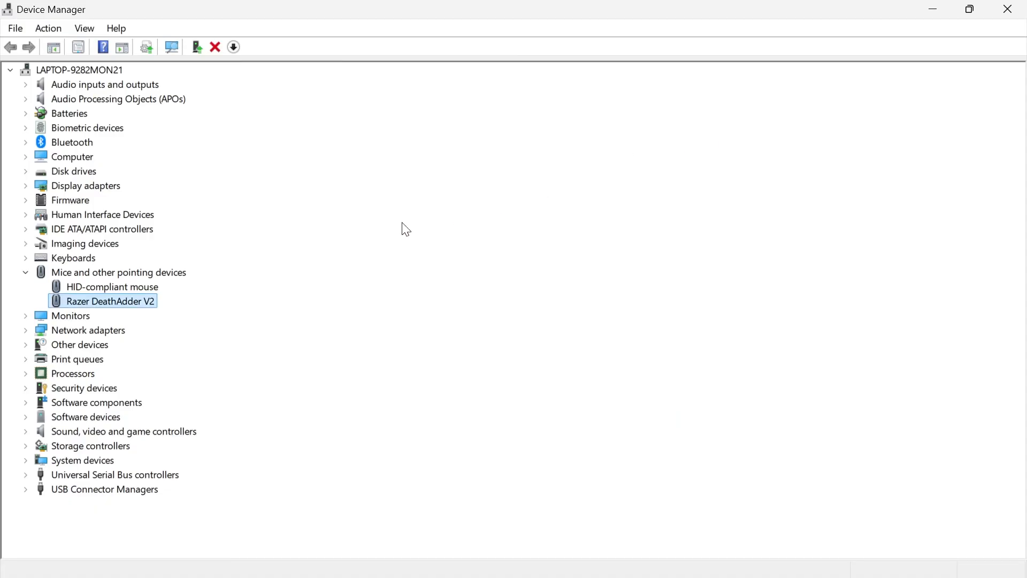
pyautogui.moveTo(139, 308)
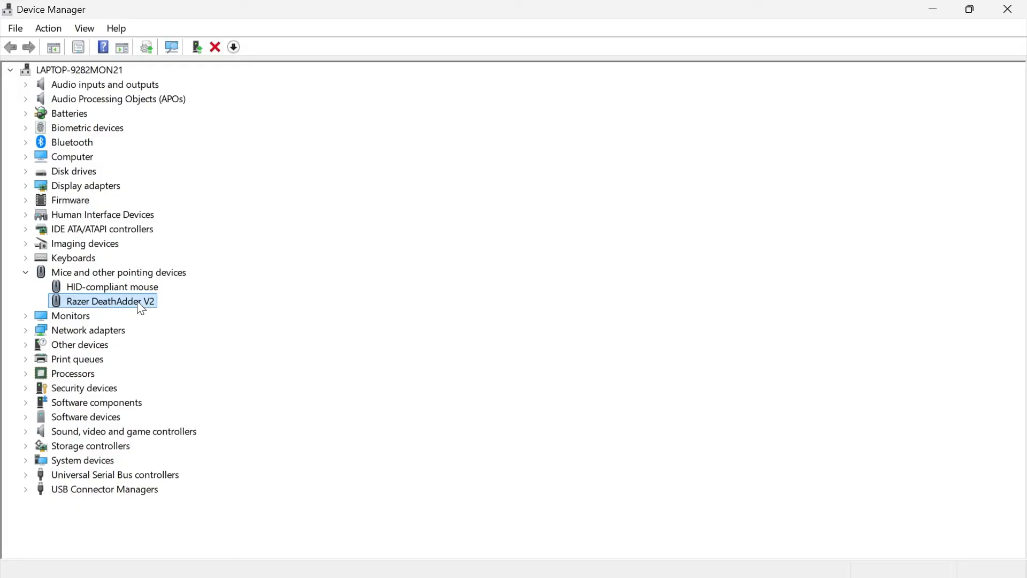
pyautogui.moveTo(124, 303)
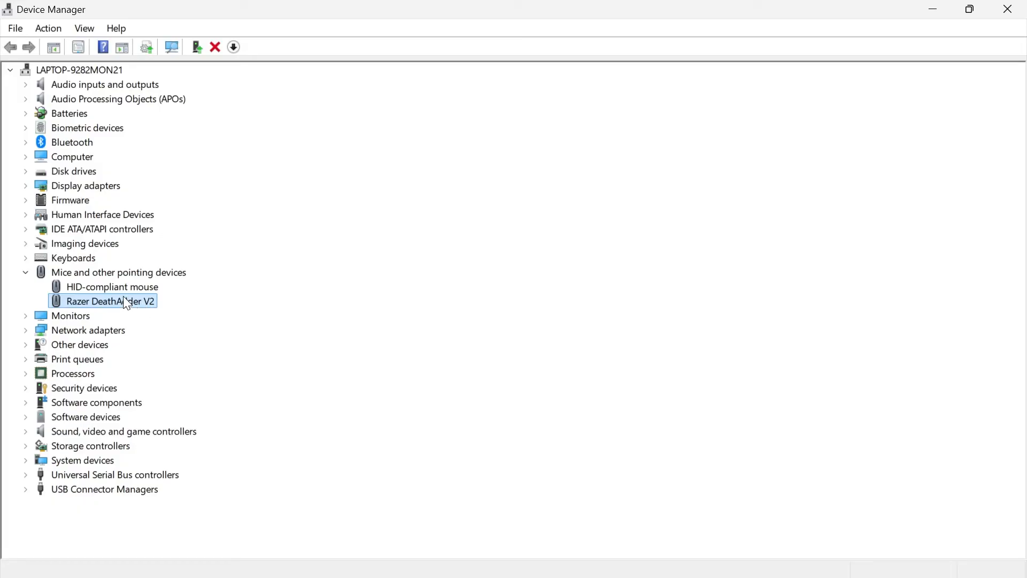
# Choose Uninstall device for the Razer DeathAdder V2 to reach its confirmation.
pyautogui.rightClick(108, 301)
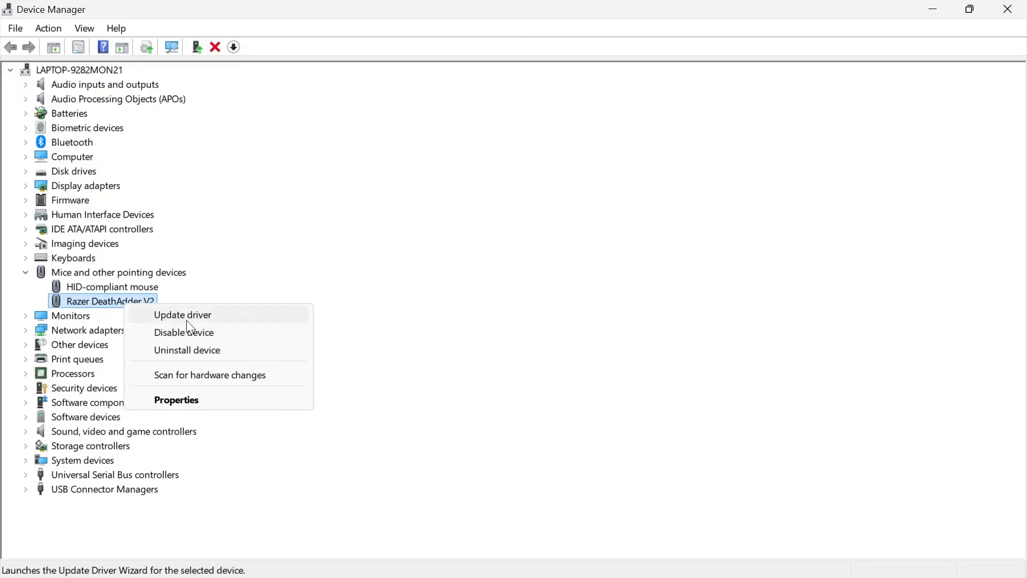
pyautogui.click(186, 349)
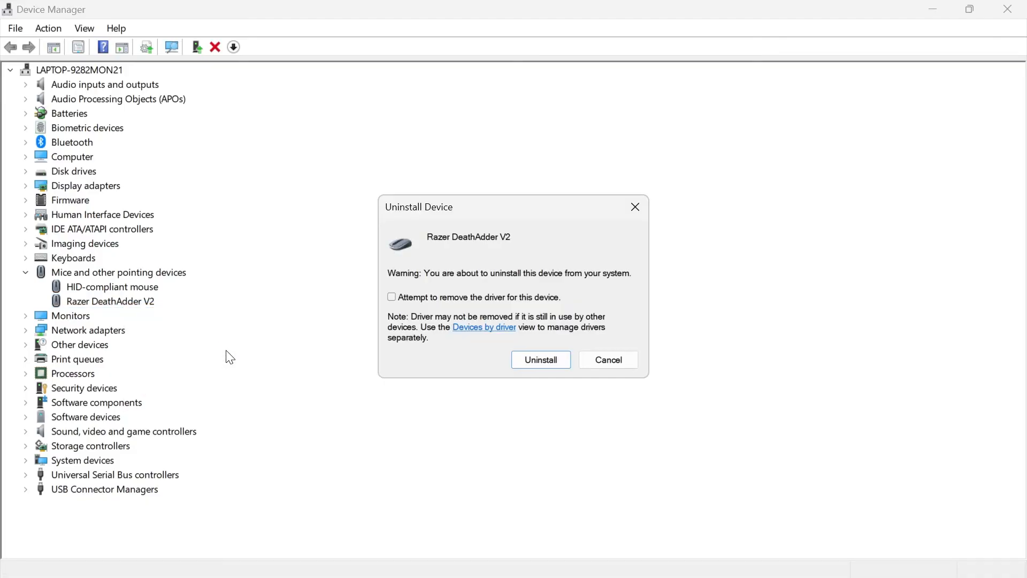
# Uninstall the Razer DeathAdder V2 with 'Attempt to remove the driver' ticked and accept the restart.
pyautogui.click(391, 296)
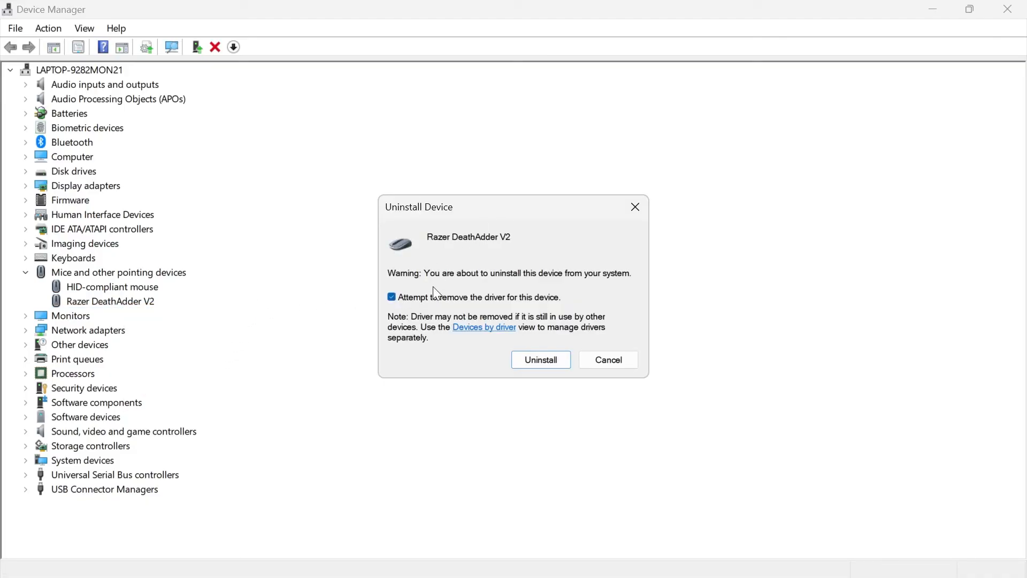
pyautogui.moveTo(551, 334)
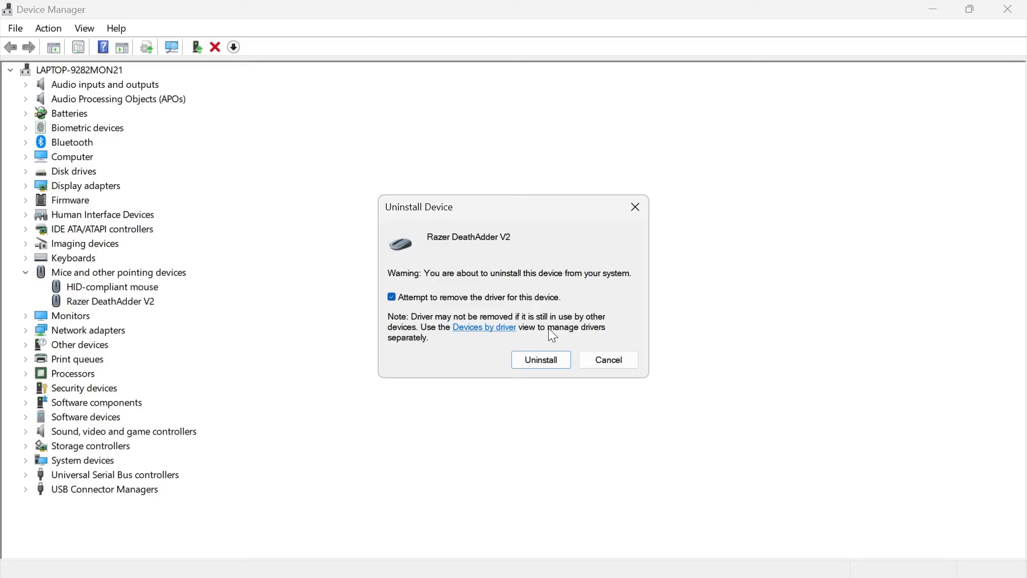
pyautogui.click(540, 360)
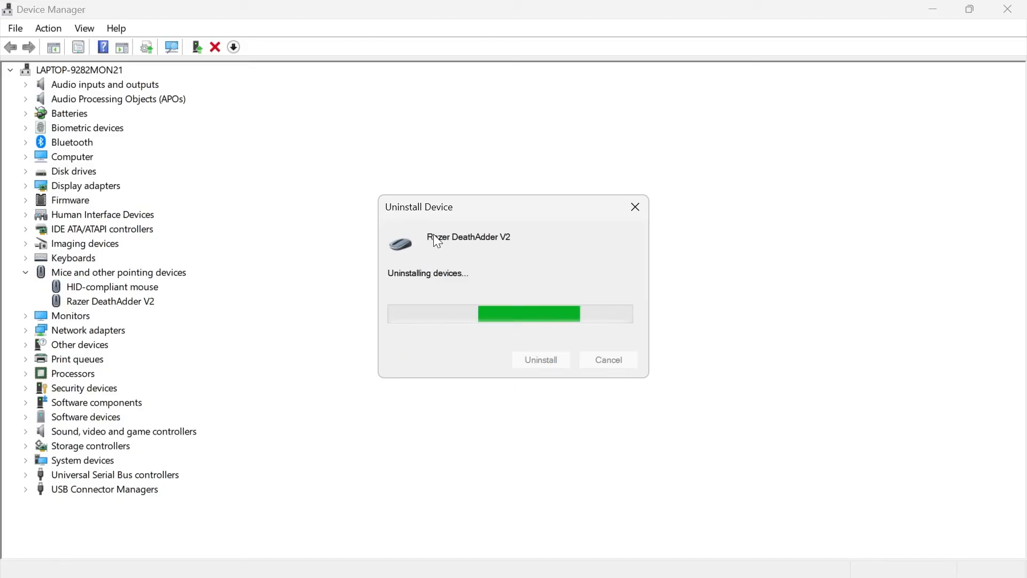
pyautogui.moveTo(480, 256)
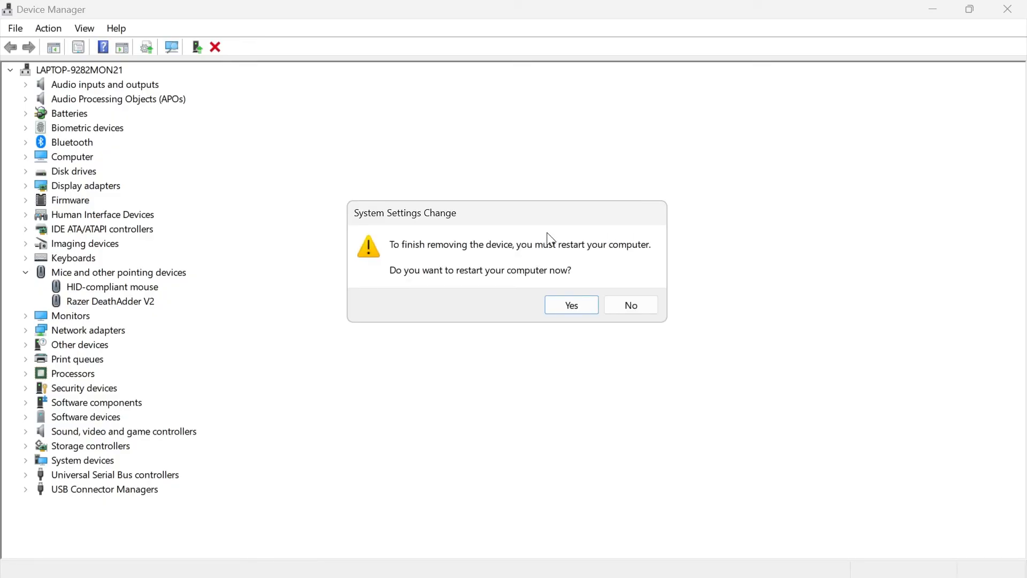
pyautogui.click(629, 305)
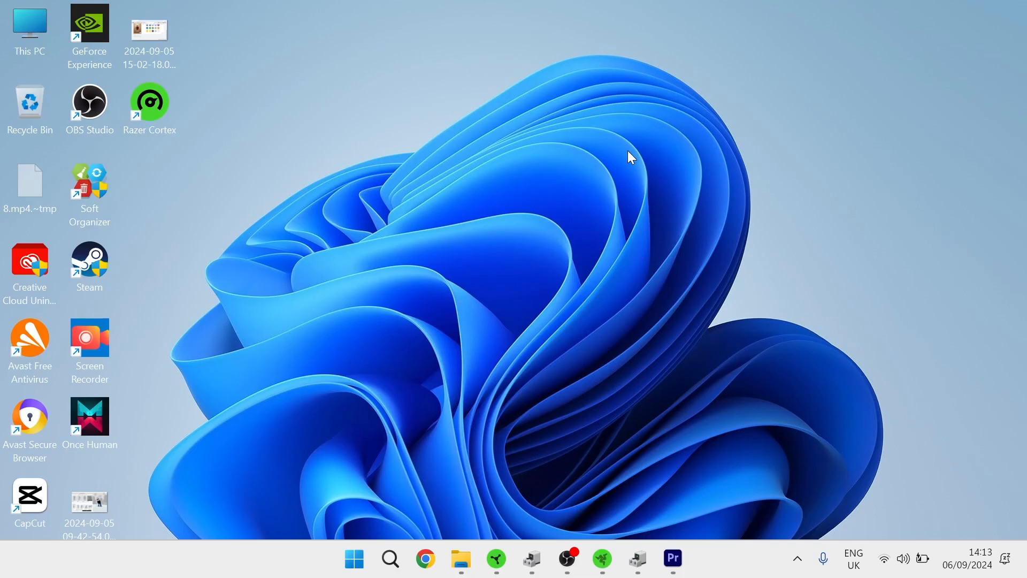